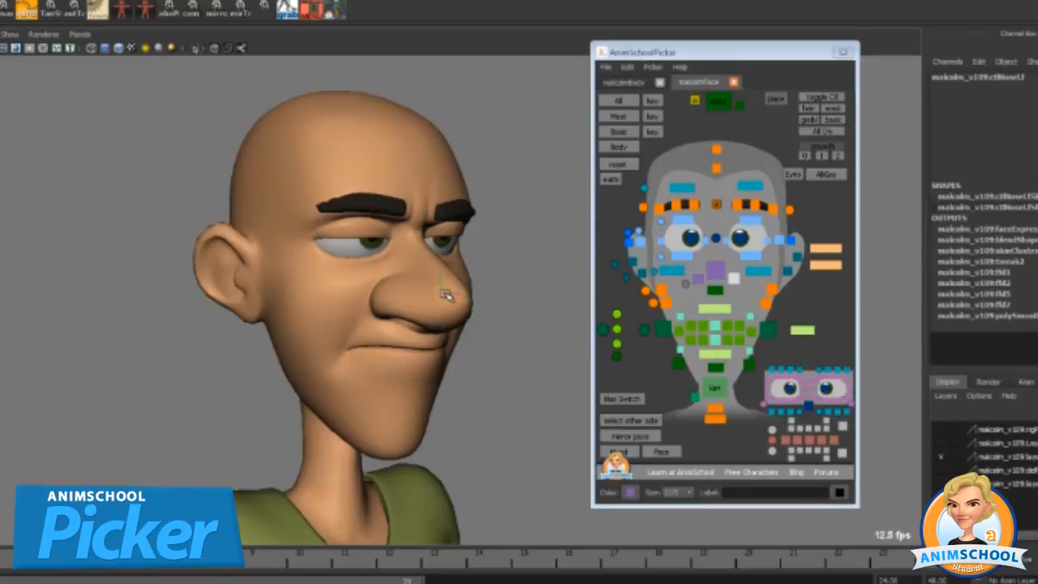
# Select one hand's finger controls from the malcolmBody tab in AnimSchool Picker
pyautogui.click(619, 146)
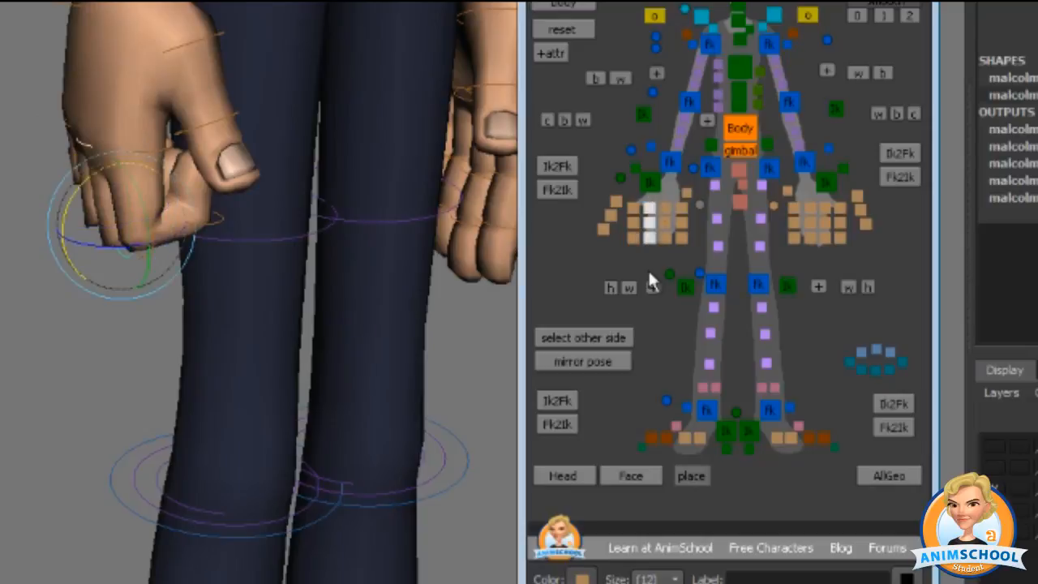